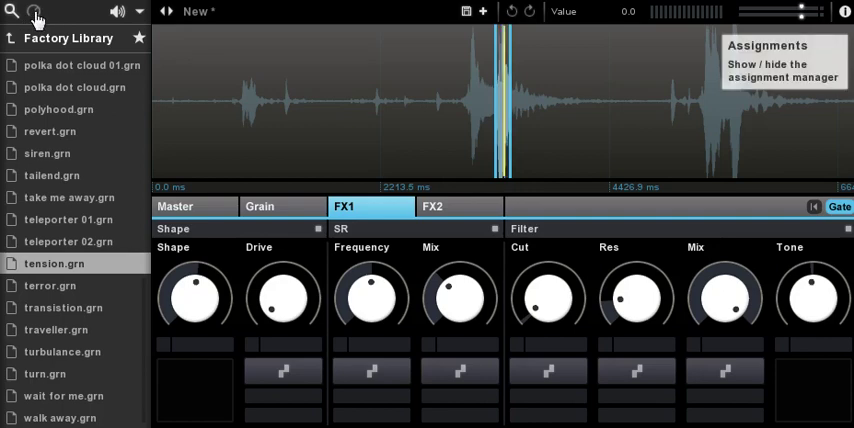
Step: Switch the left panel to the Assignments manager and scroll through its parameter list
{"action": "left_click", "coordinate": [33, 11]}
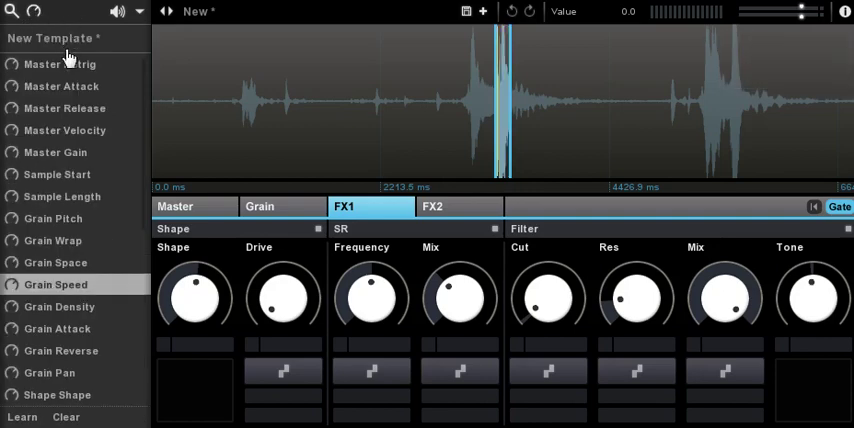
{"action": "scroll", "scroll_direction": "down", "scroll_amount": 3}
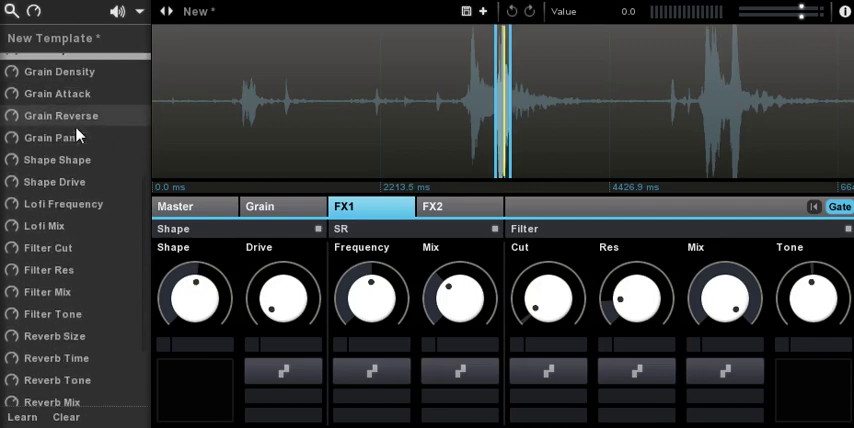
{"action": "scroll", "scroll_direction": "down", "scroll_amount": 3}
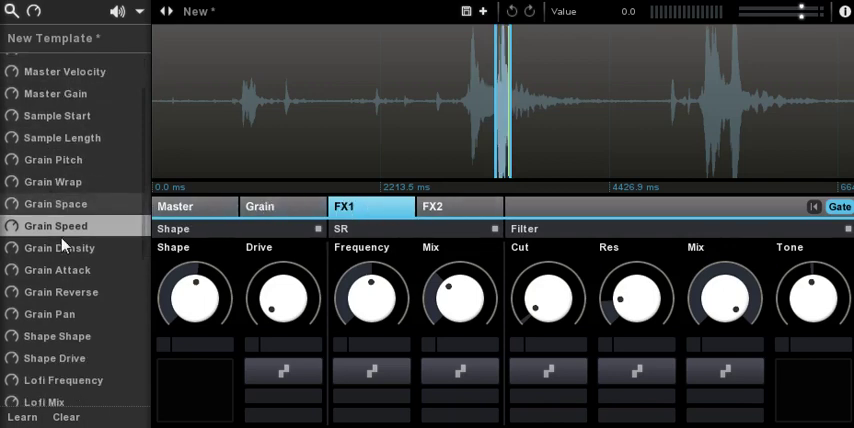
{"action": "scroll", "scroll_direction": "down", "scroll_amount": 3}
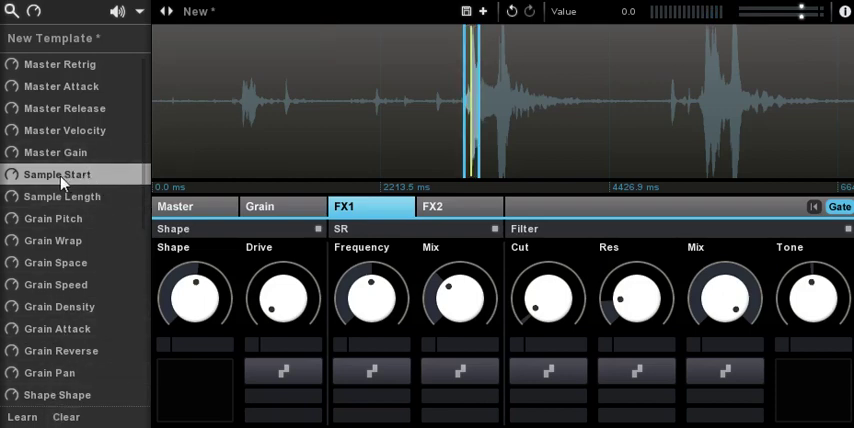
{"action": "mouse_move", "coordinate": [148, 207]}
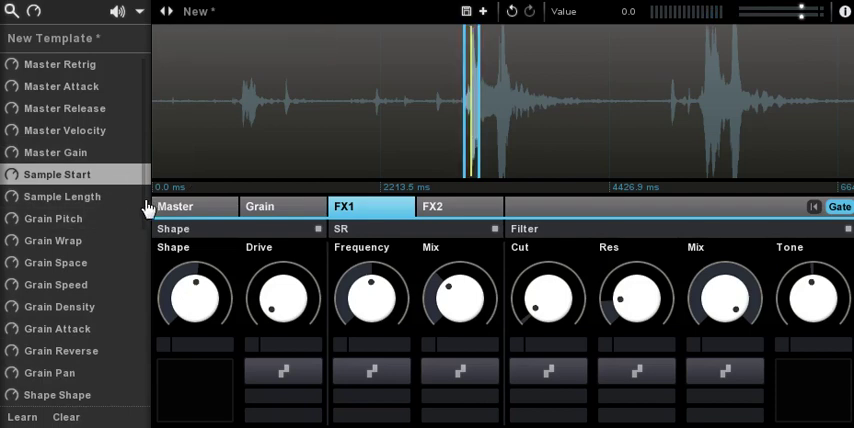
Step: Scroll the assignment list down to Filter Cut, Filter Res and Filter Mix for CC 1, 11, 19
{"action": "scroll", "scroll_direction": "down", "scroll_amount": 3}
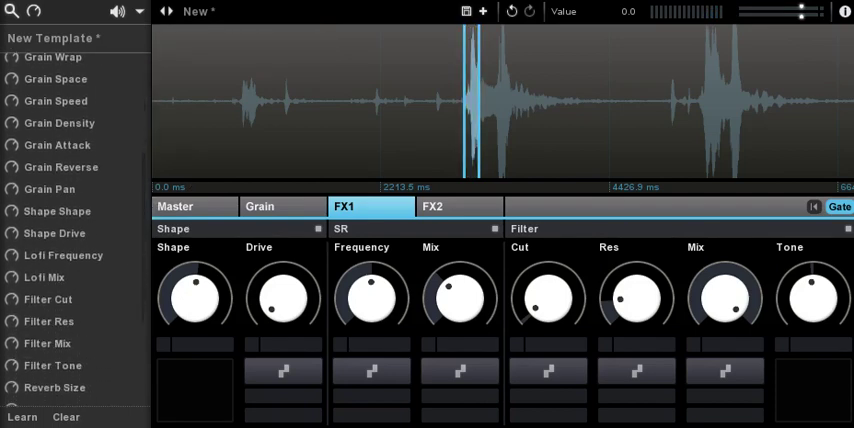
{"action": "scroll", "scroll_direction": "down", "scroll_amount": 3}
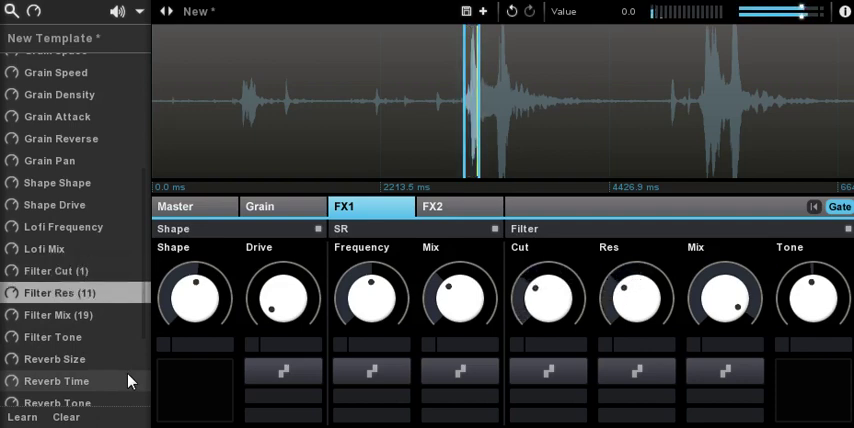
Step: Reset the FX1 Filter Cut and Mix knobs, then browse the list to confirm CCs 1, 11, 19 remain
{"action": "left_click", "coordinate": [55, 271]}
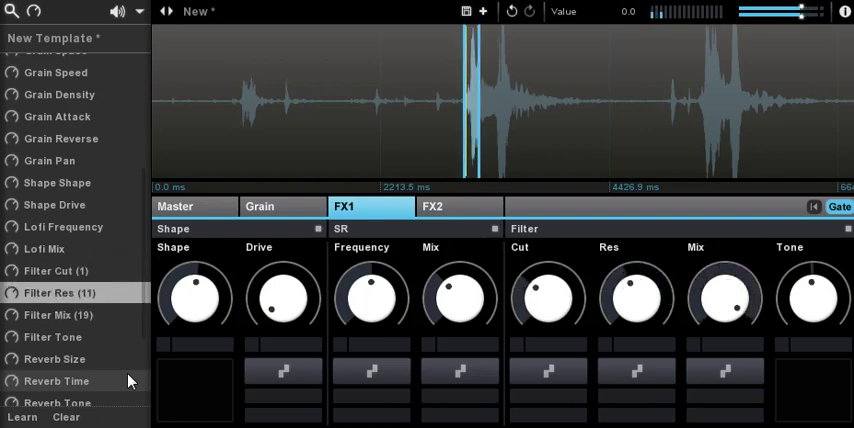
{"action": "left_click", "coordinate": [55, 271]}
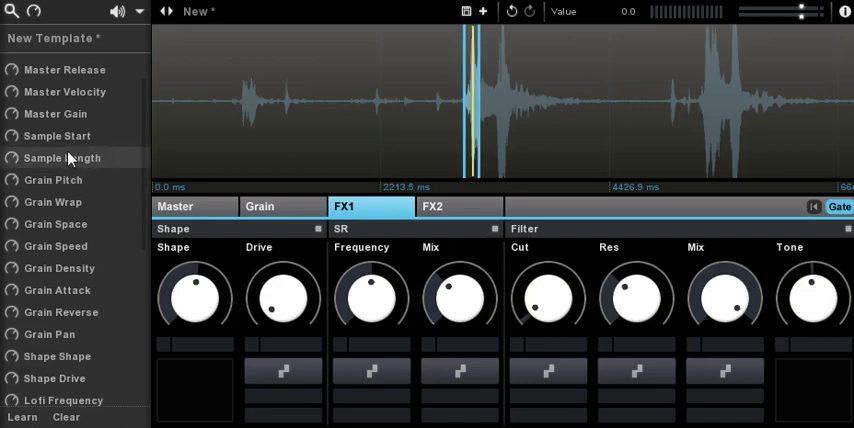
{"action": "scroll", "scroll_direction": "down", "scroll_amount": 3}
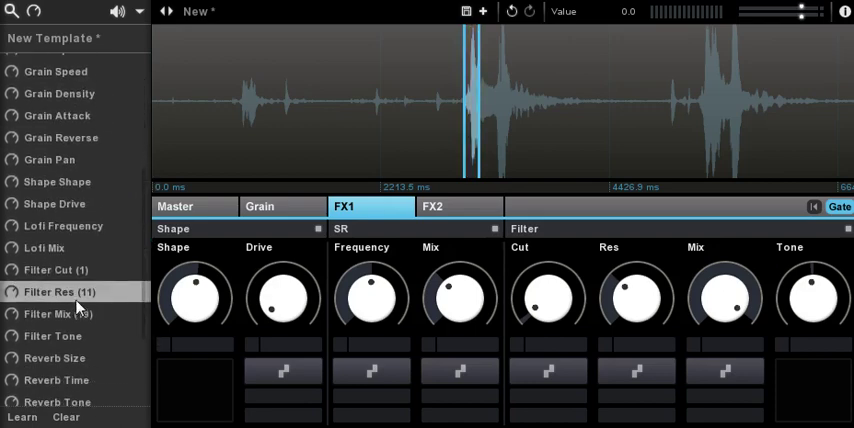